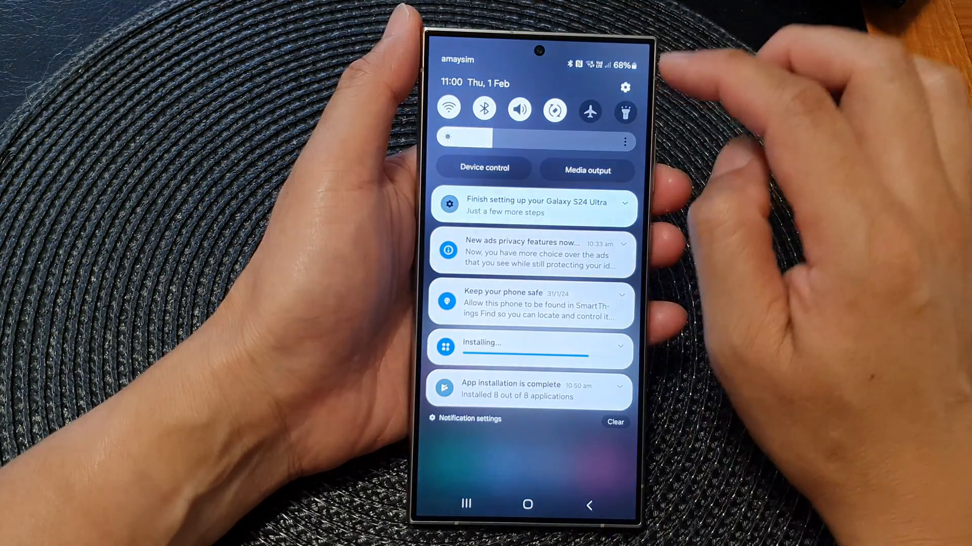
# Swipe down from the top to expand the quick settings and notifications panel
pyautogui.scroll(-3)
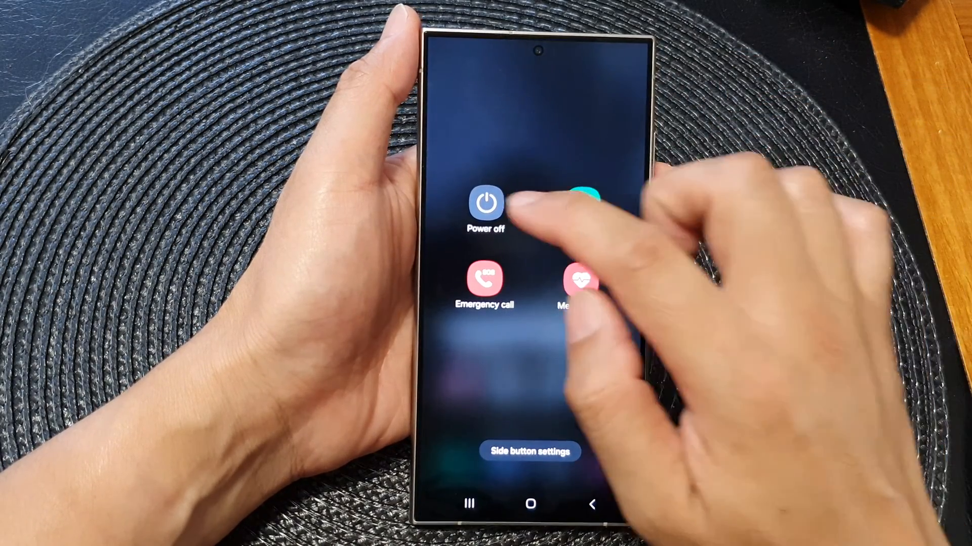
# Choose Power off in the power menu to reach the shutdown confirmation prompt
pyautogui.click(485, 203)
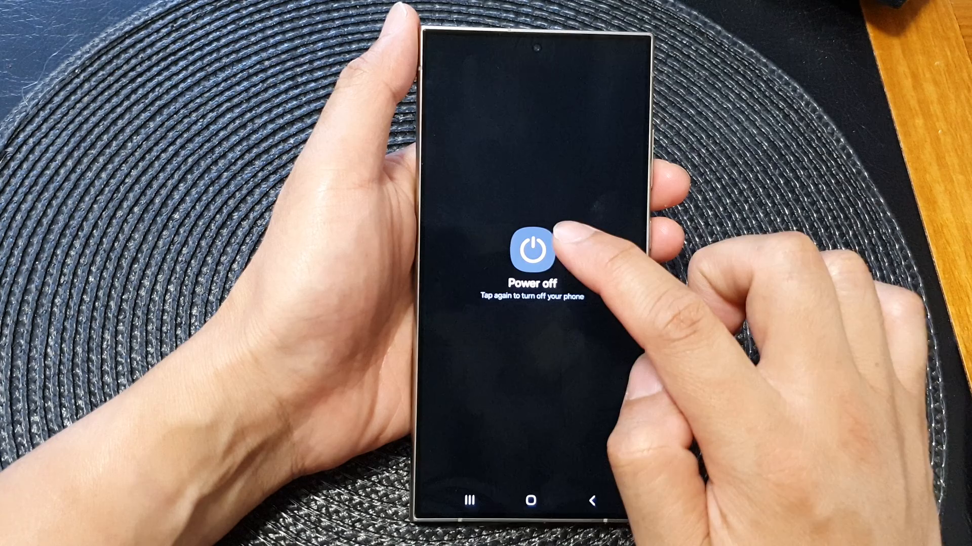